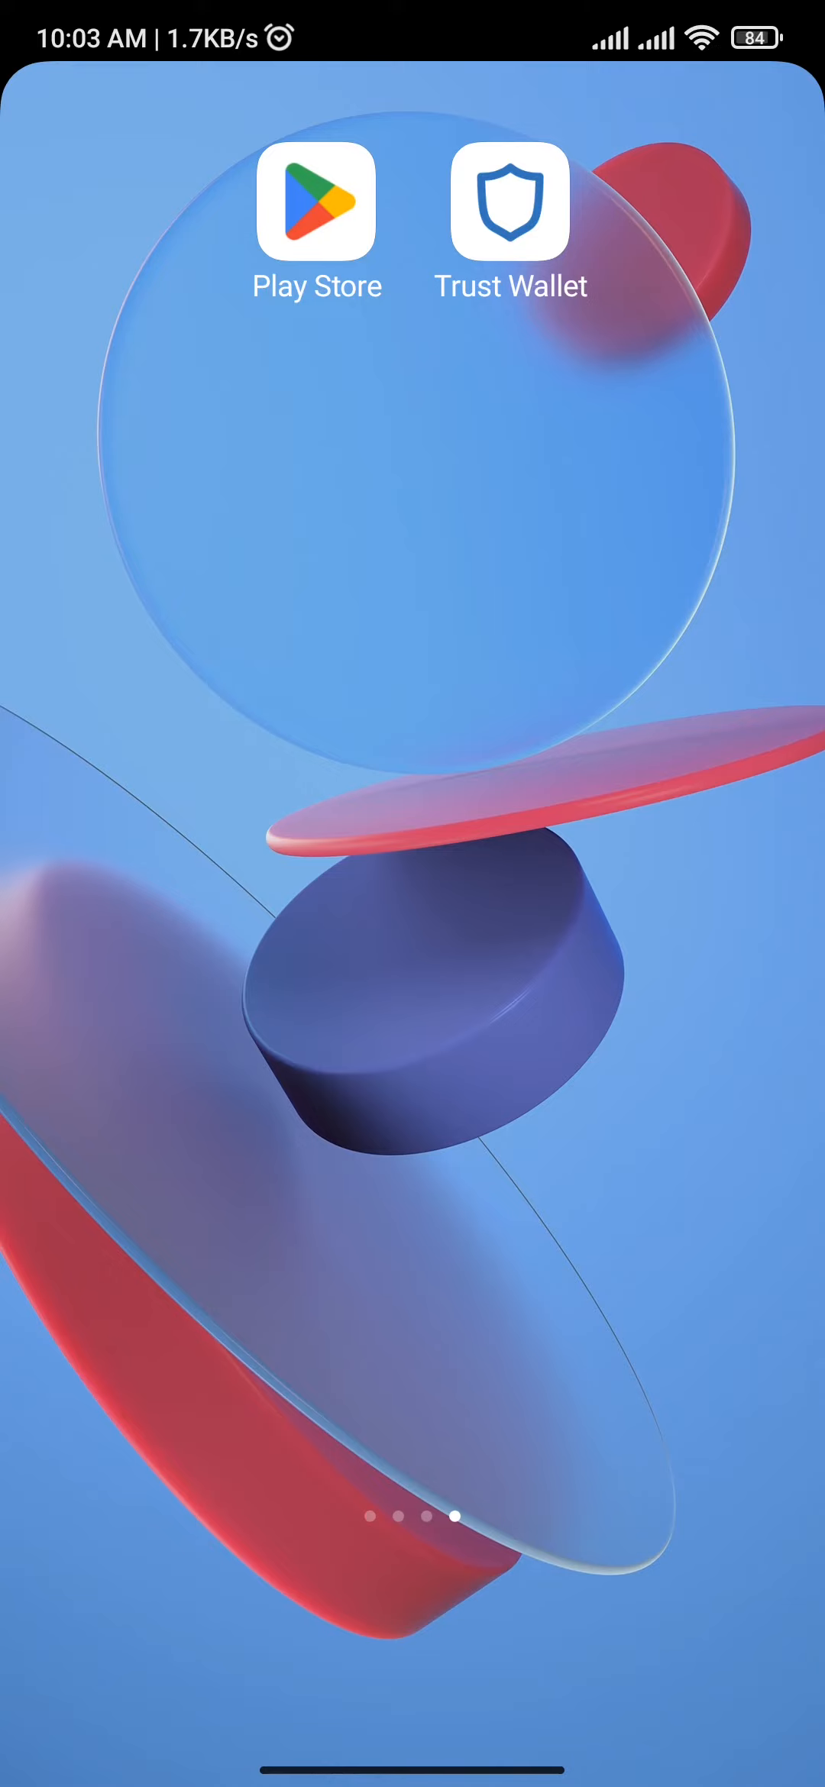
Launch Trust Wallet from the home screen to Main Wallet 1's token list.
left_click(509, 203)
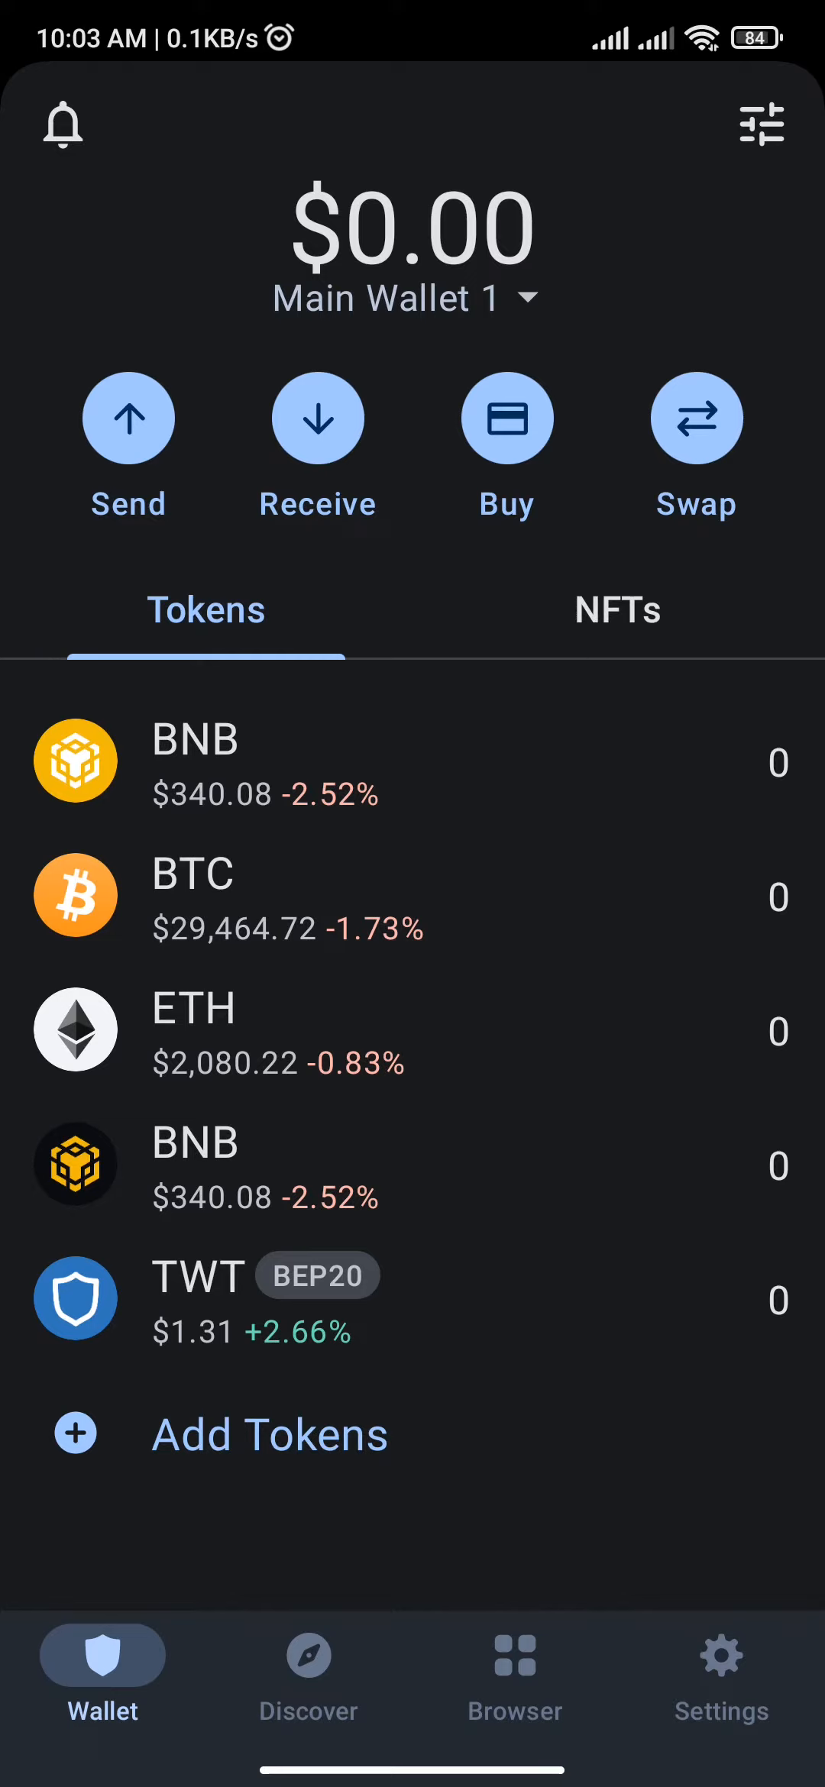
Enable the DApp browser with automatic DApp connection in Settings, then return to Wallet.
left_click(720, 1669)
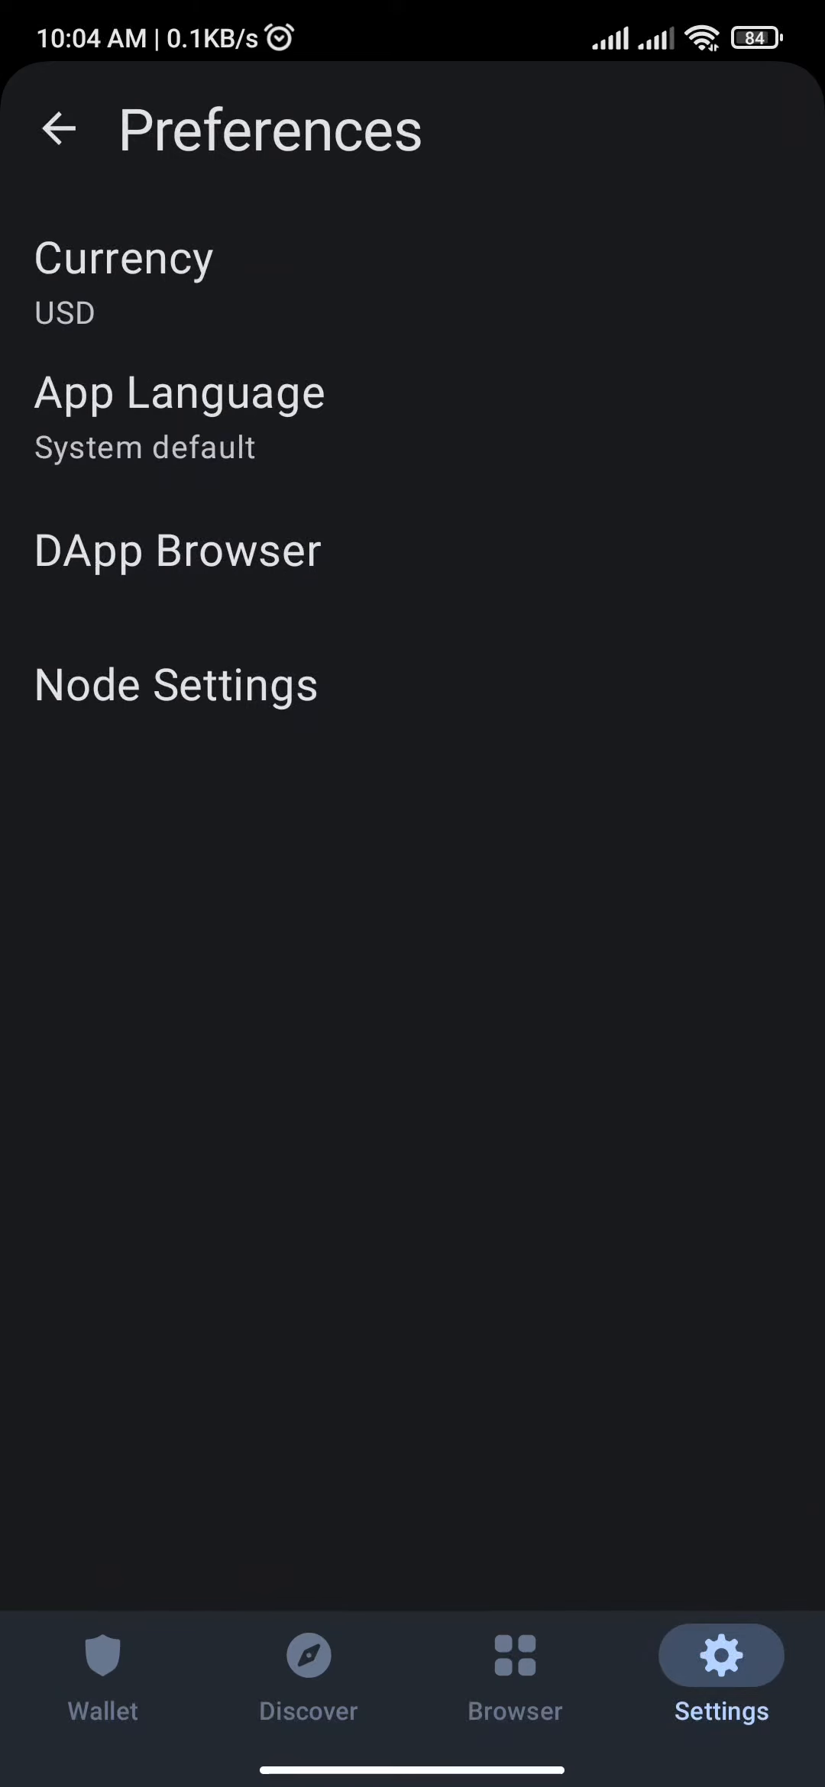
left_click(175, 549)
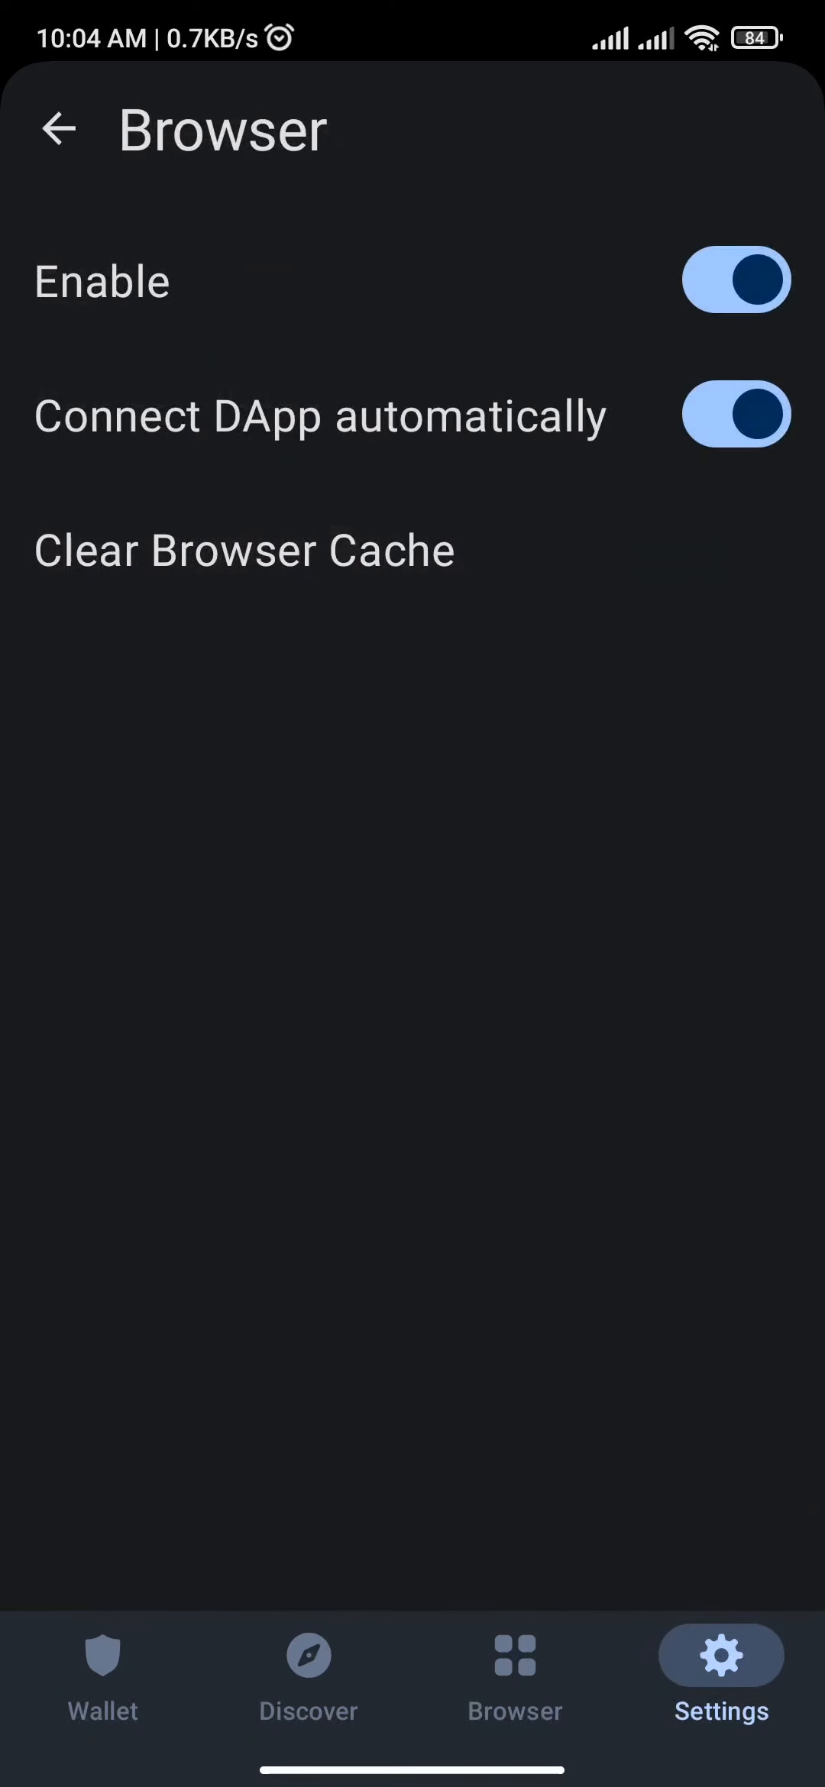
left_click(101, 1676)
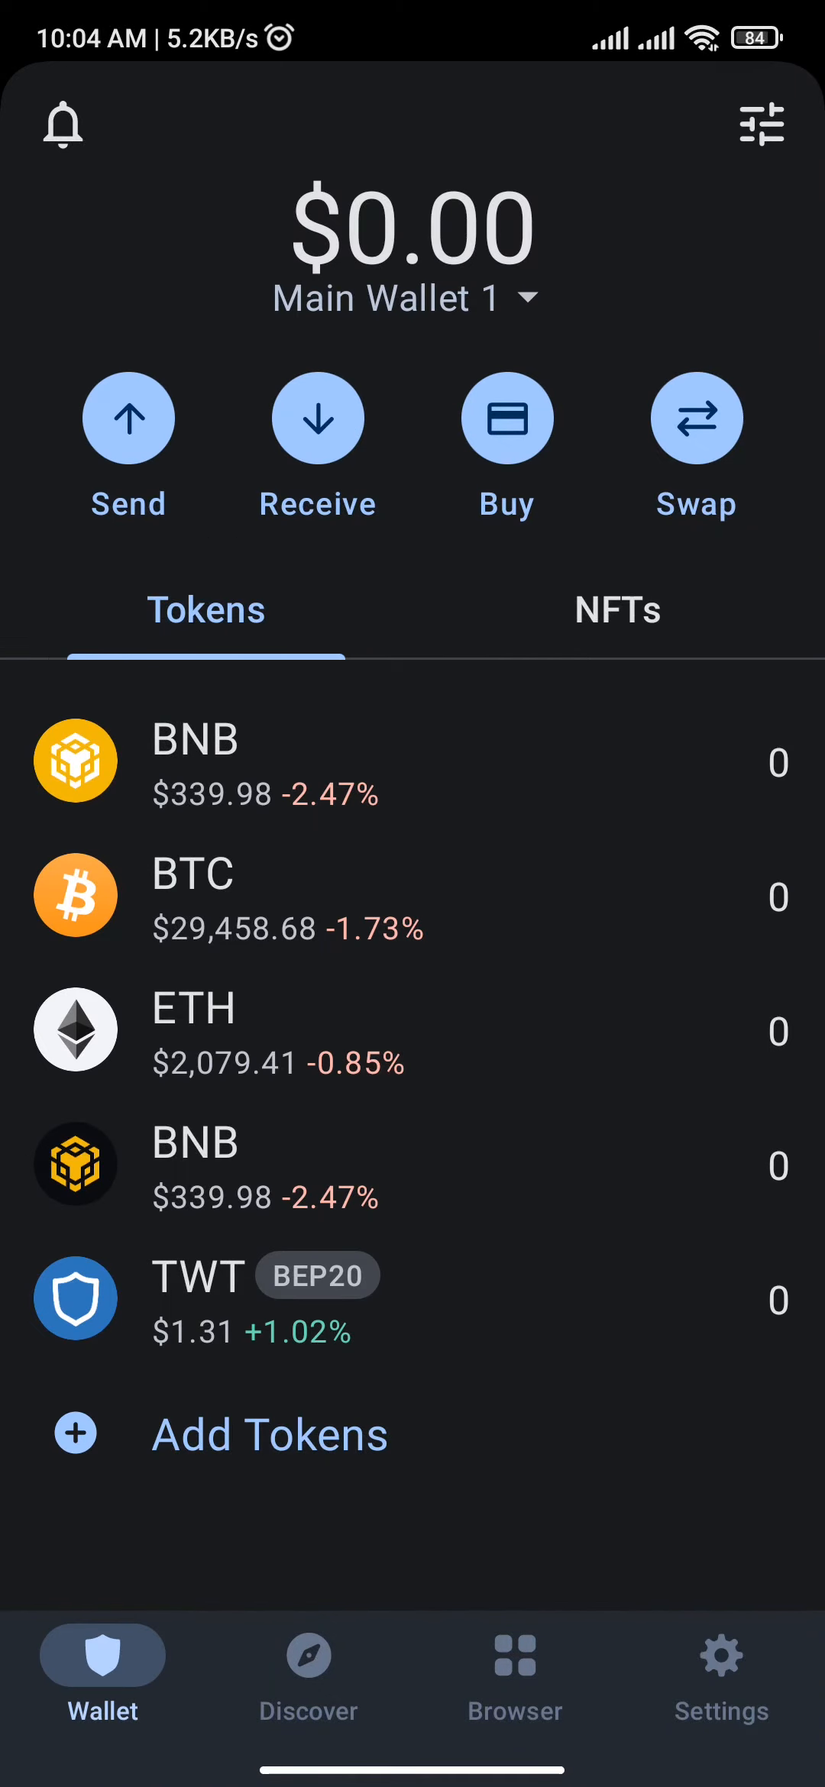
Launch PancakeSwap from the Browser's DeFi section to its BNB-to-CAKE swap form.
left_click(514, 1676)
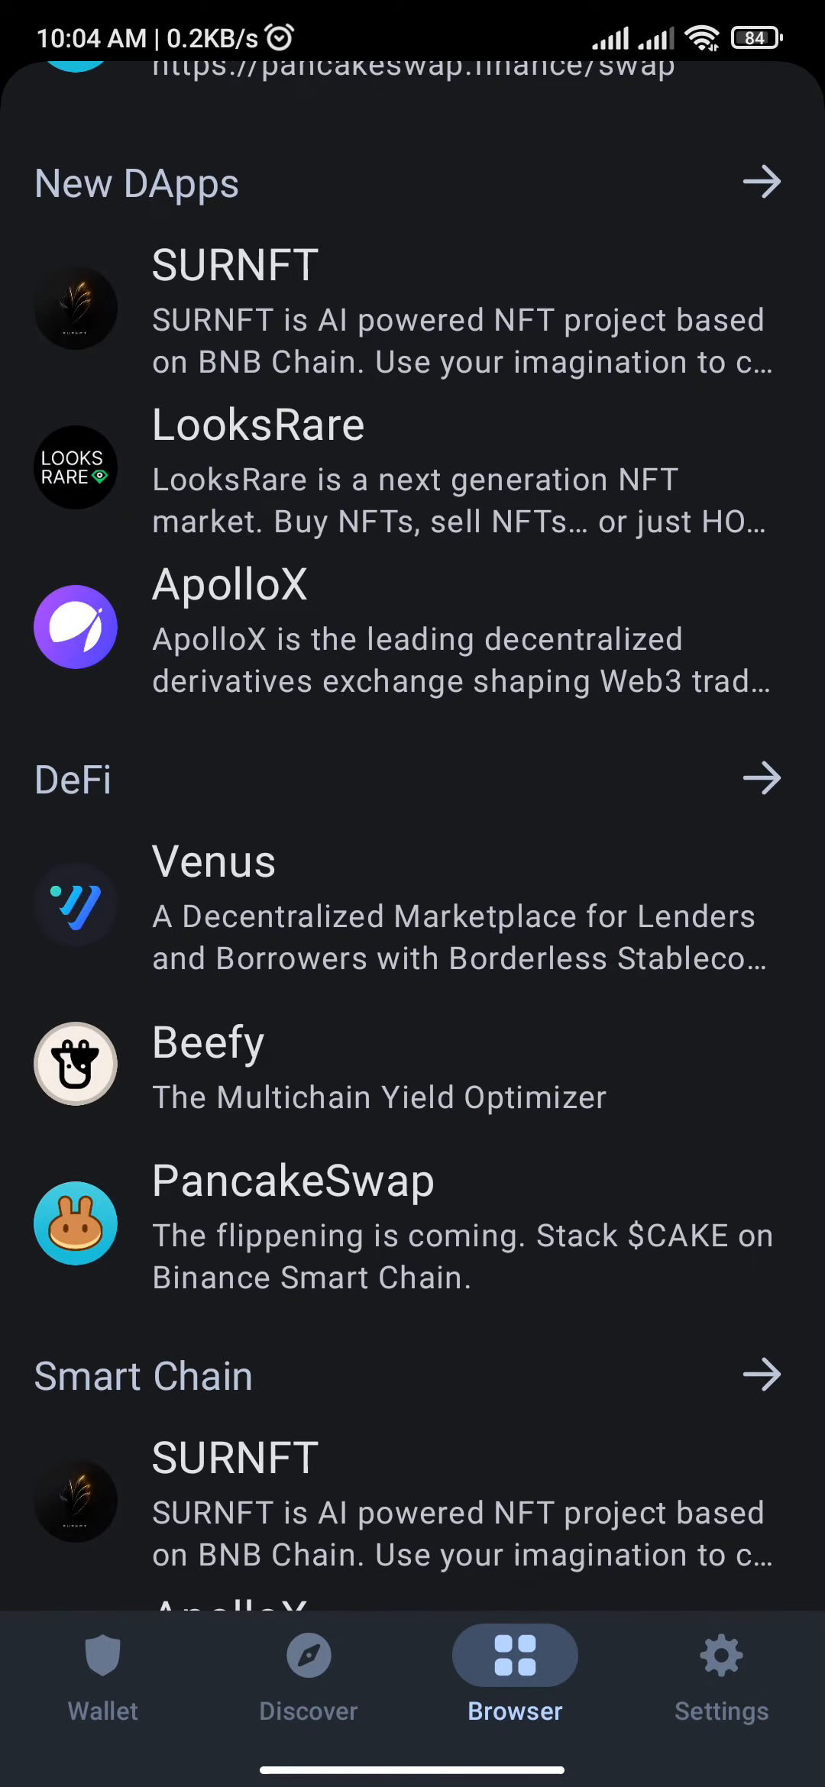
left_click(352, 1220)
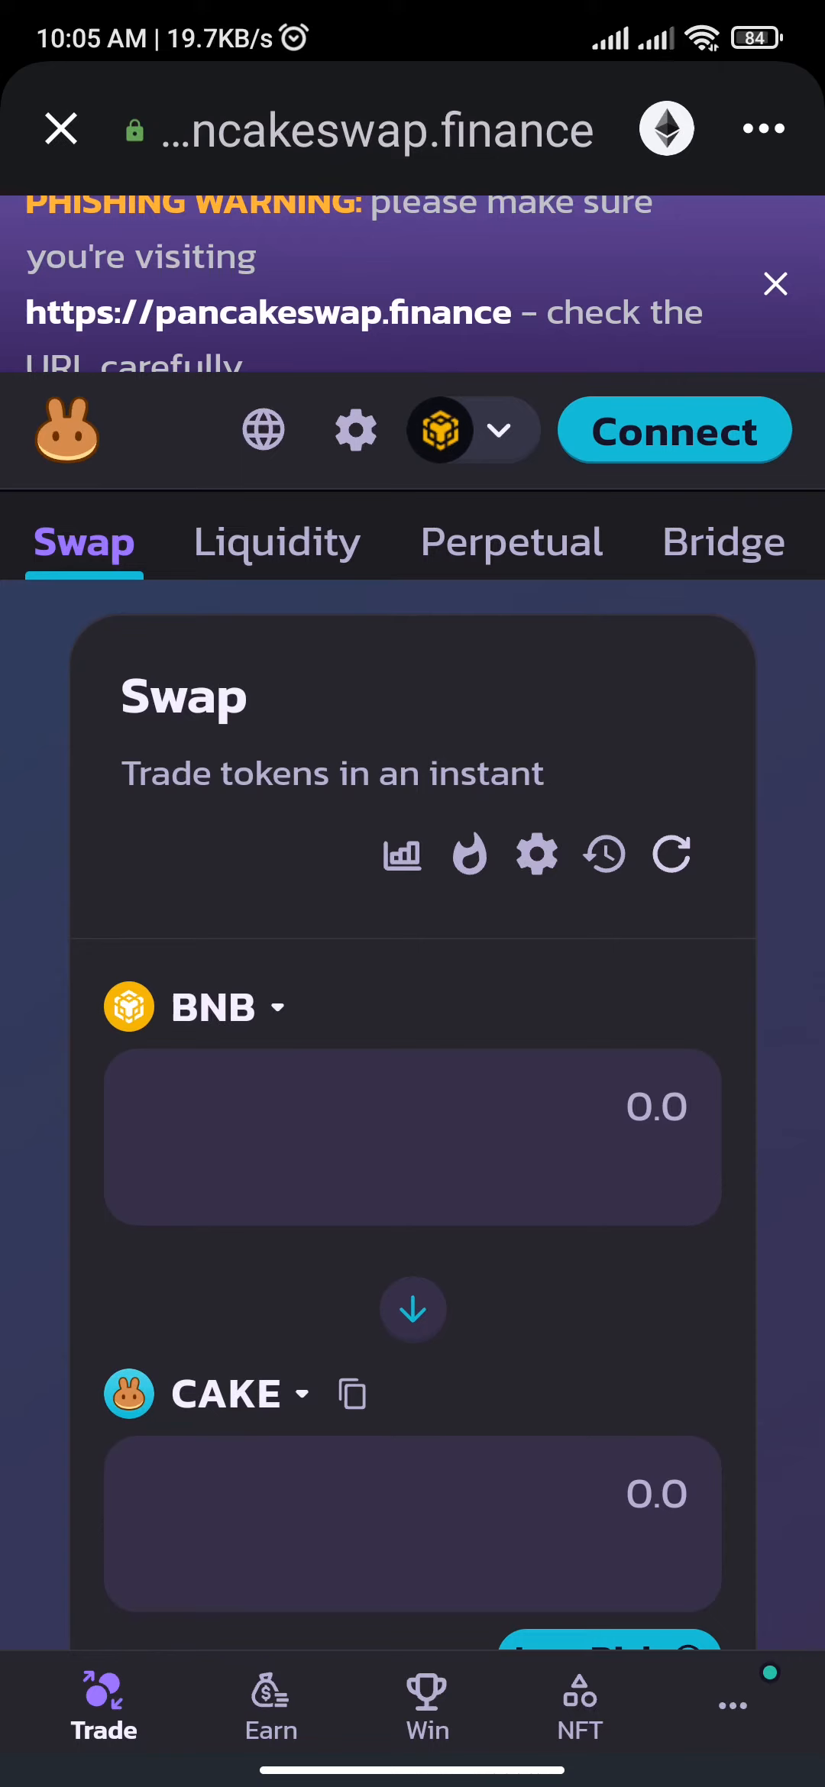
Connect PancakeSwap to Trust Wallet so BNB and CAKE balances show 0.
left_click(672, 430)
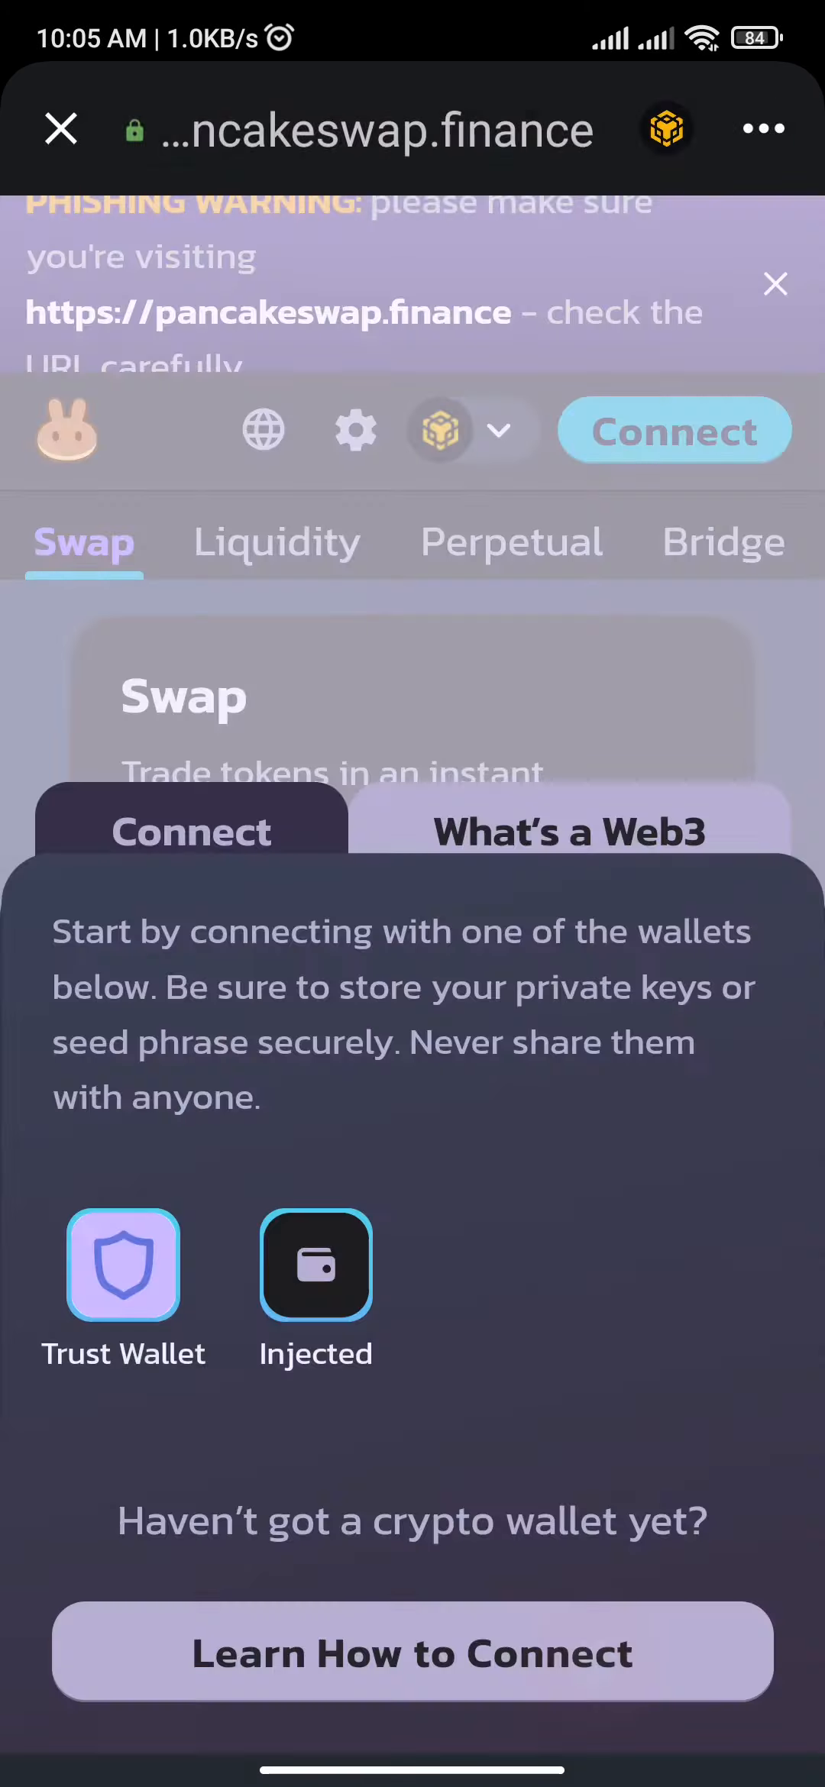
left_click(316, 1264)
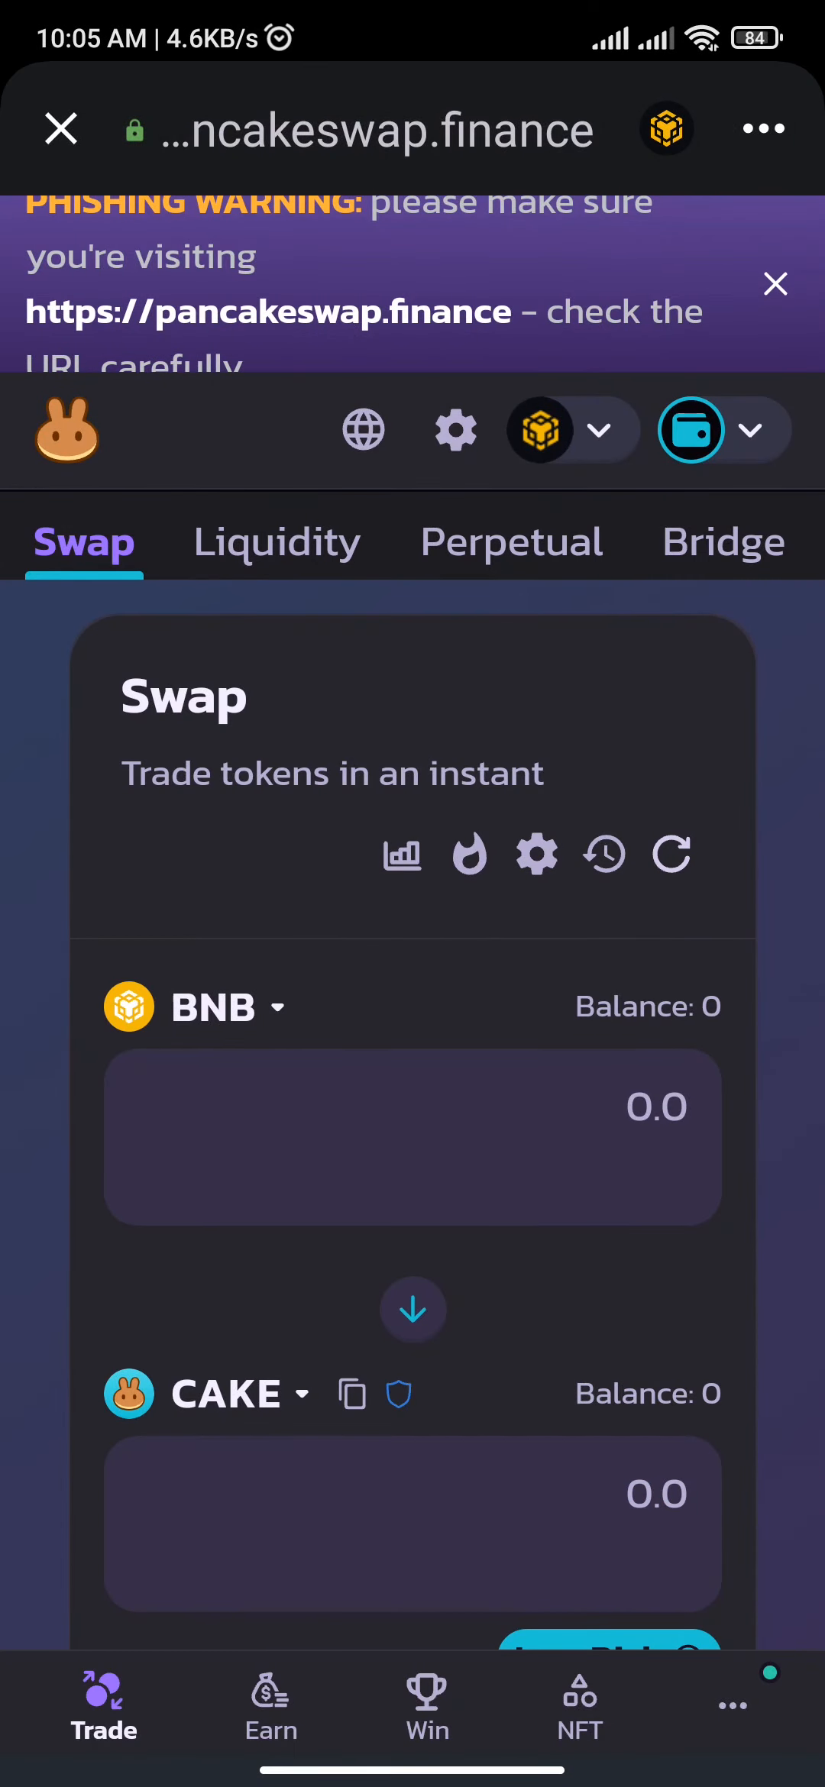